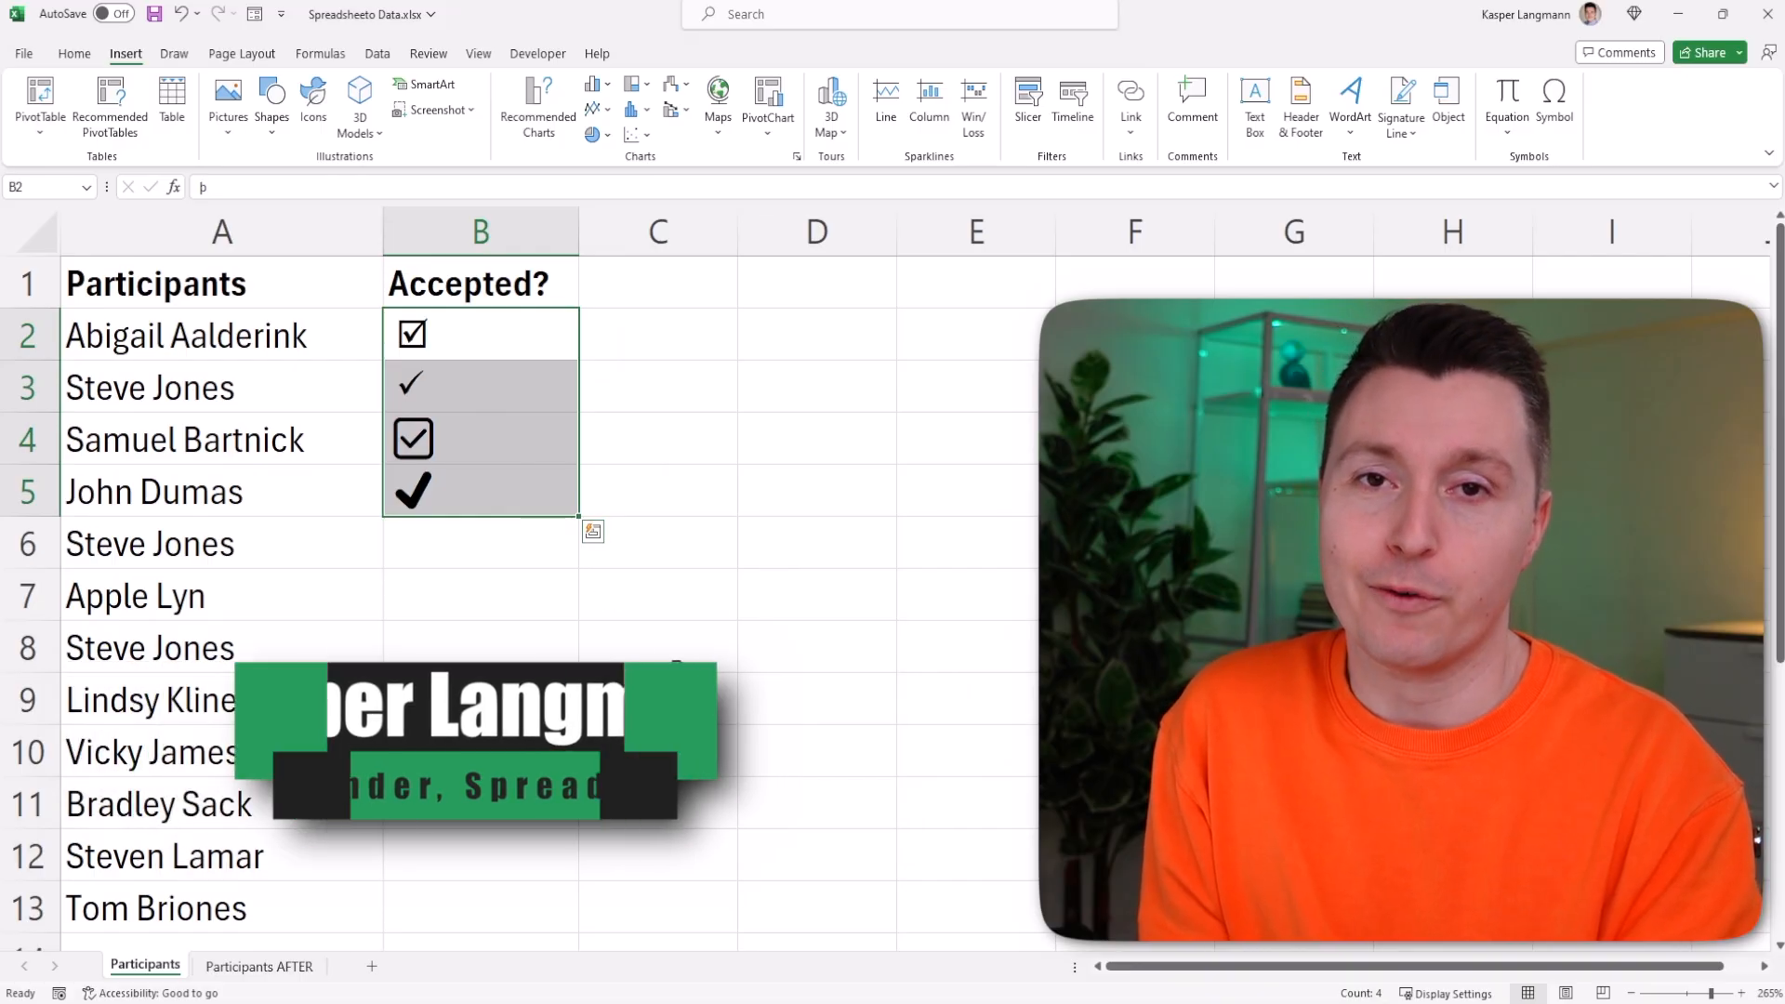
Bring up the Symbol dialog for cell B2 with the font set to Wingdings.
{"action": "left_click", "coordinate": [258, 967]}
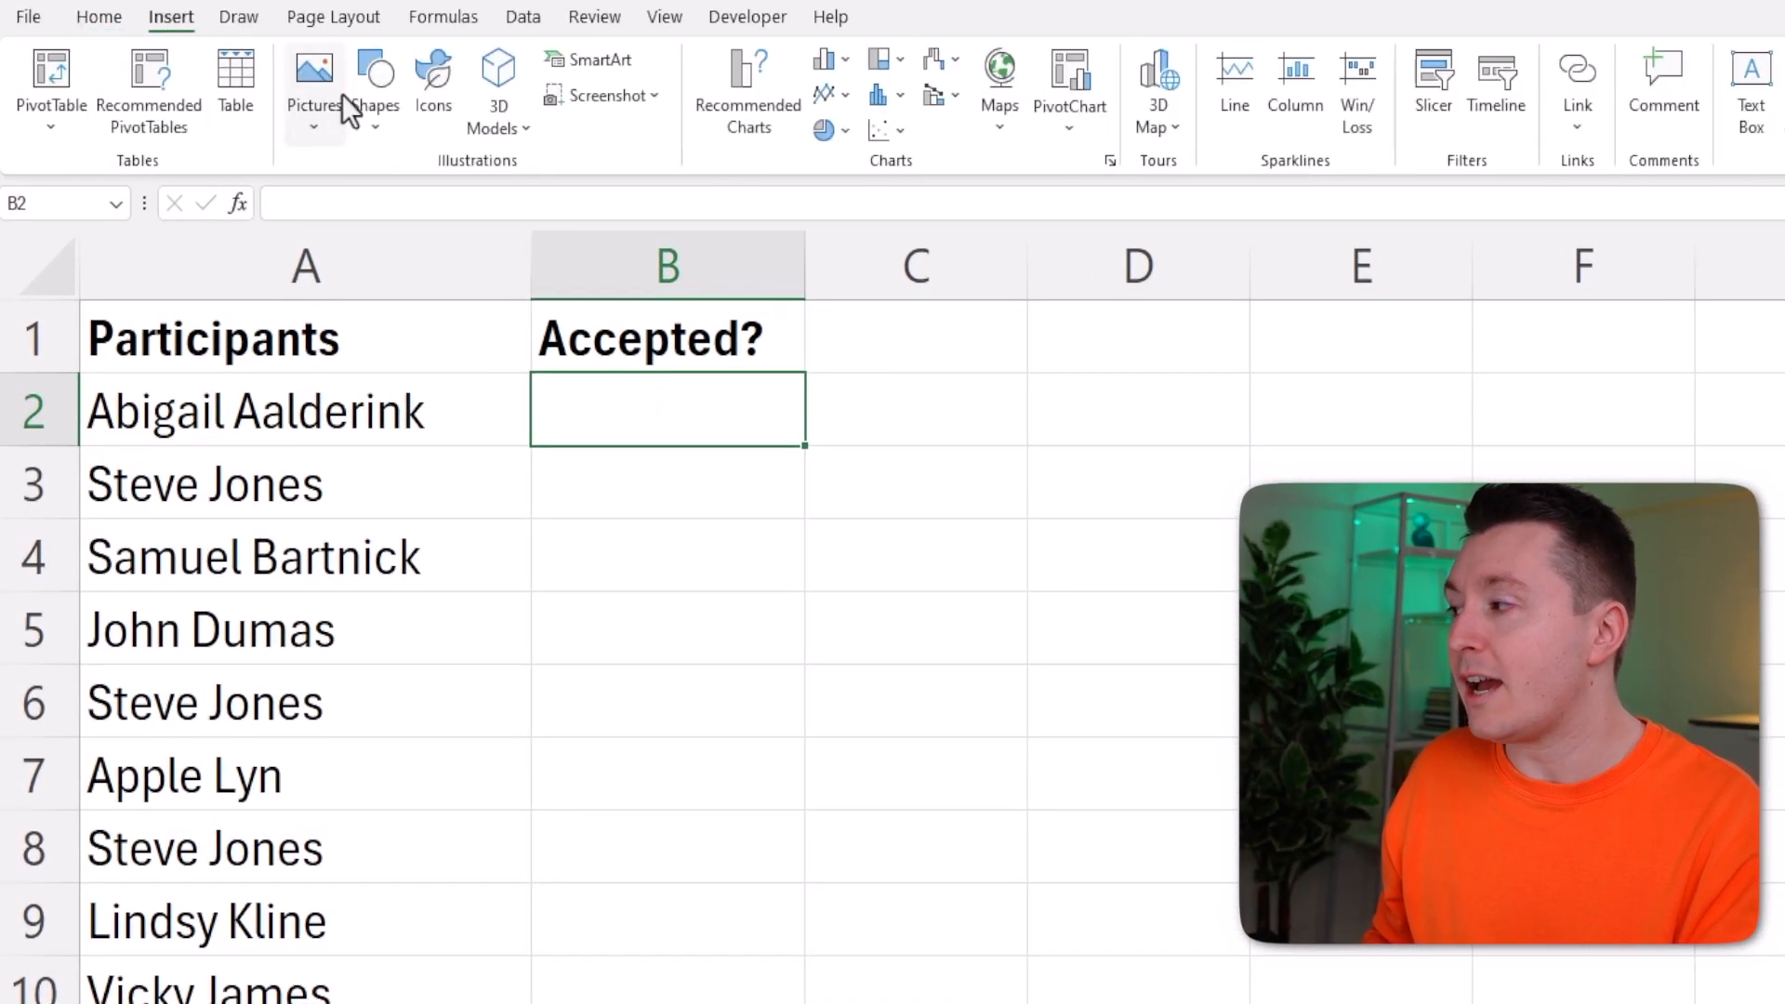
{"action": "scroll", "scroll_direction": "right", "scroll_amount": 3}
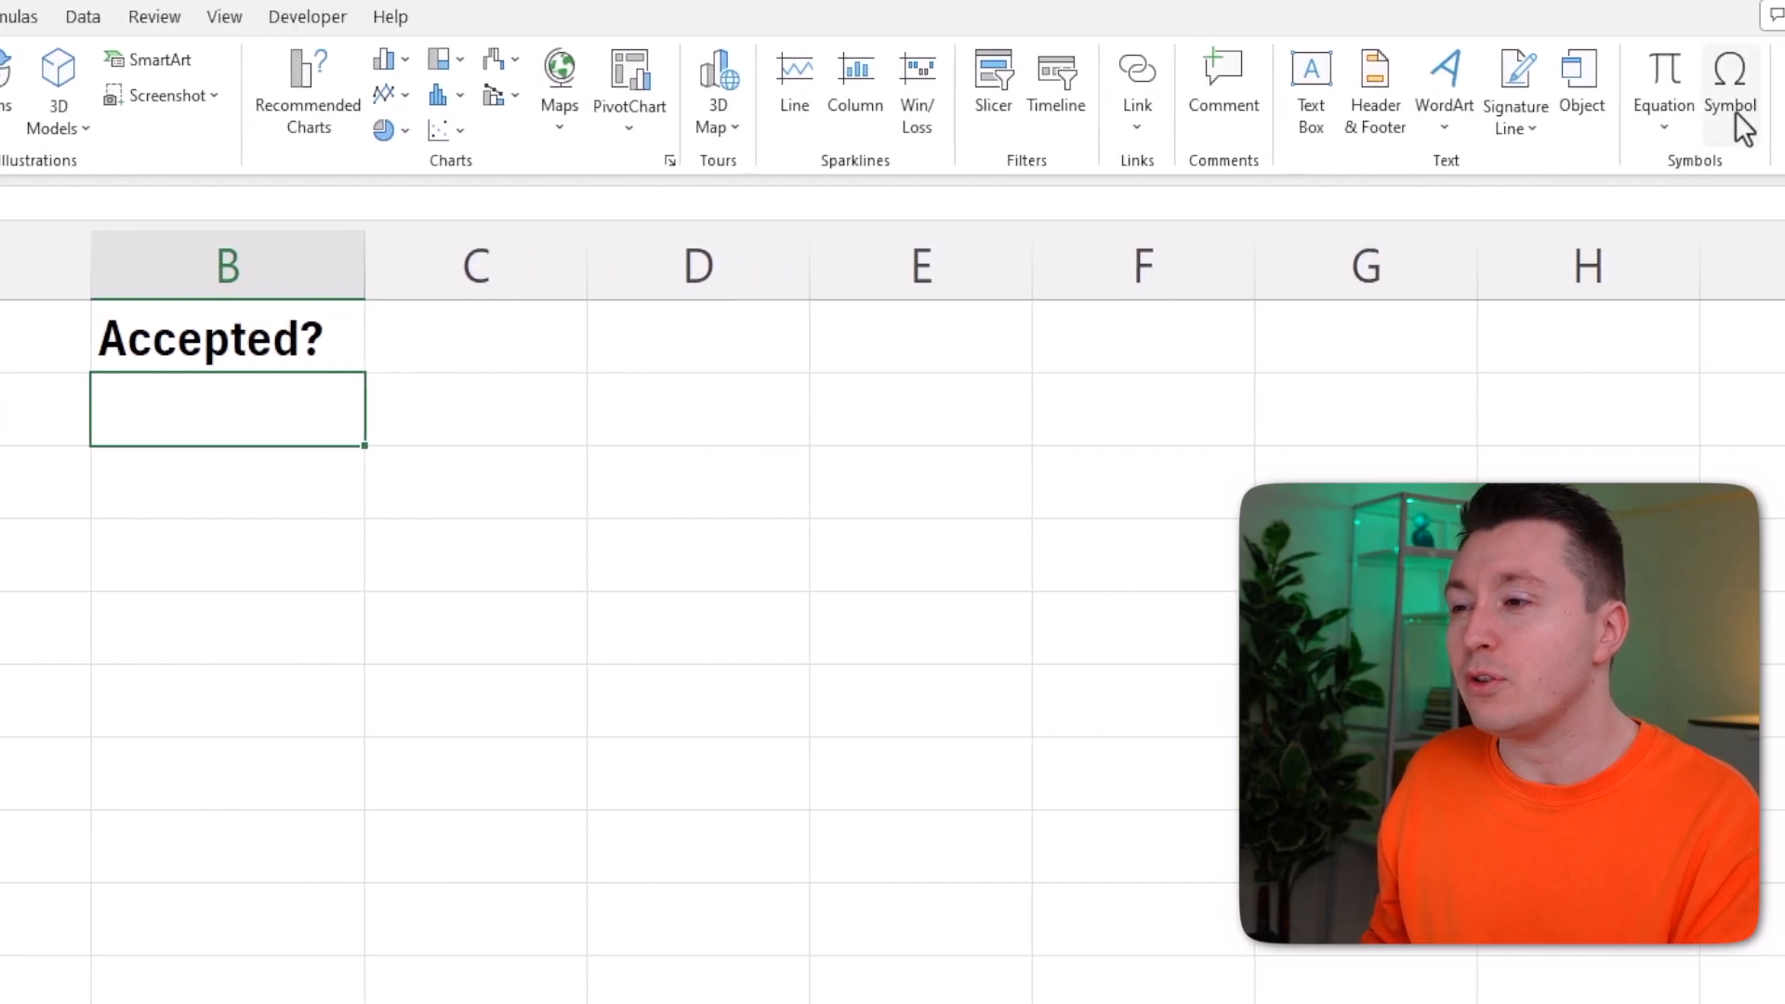
{"action": "left_click", "coordinate": [1729, 92]}
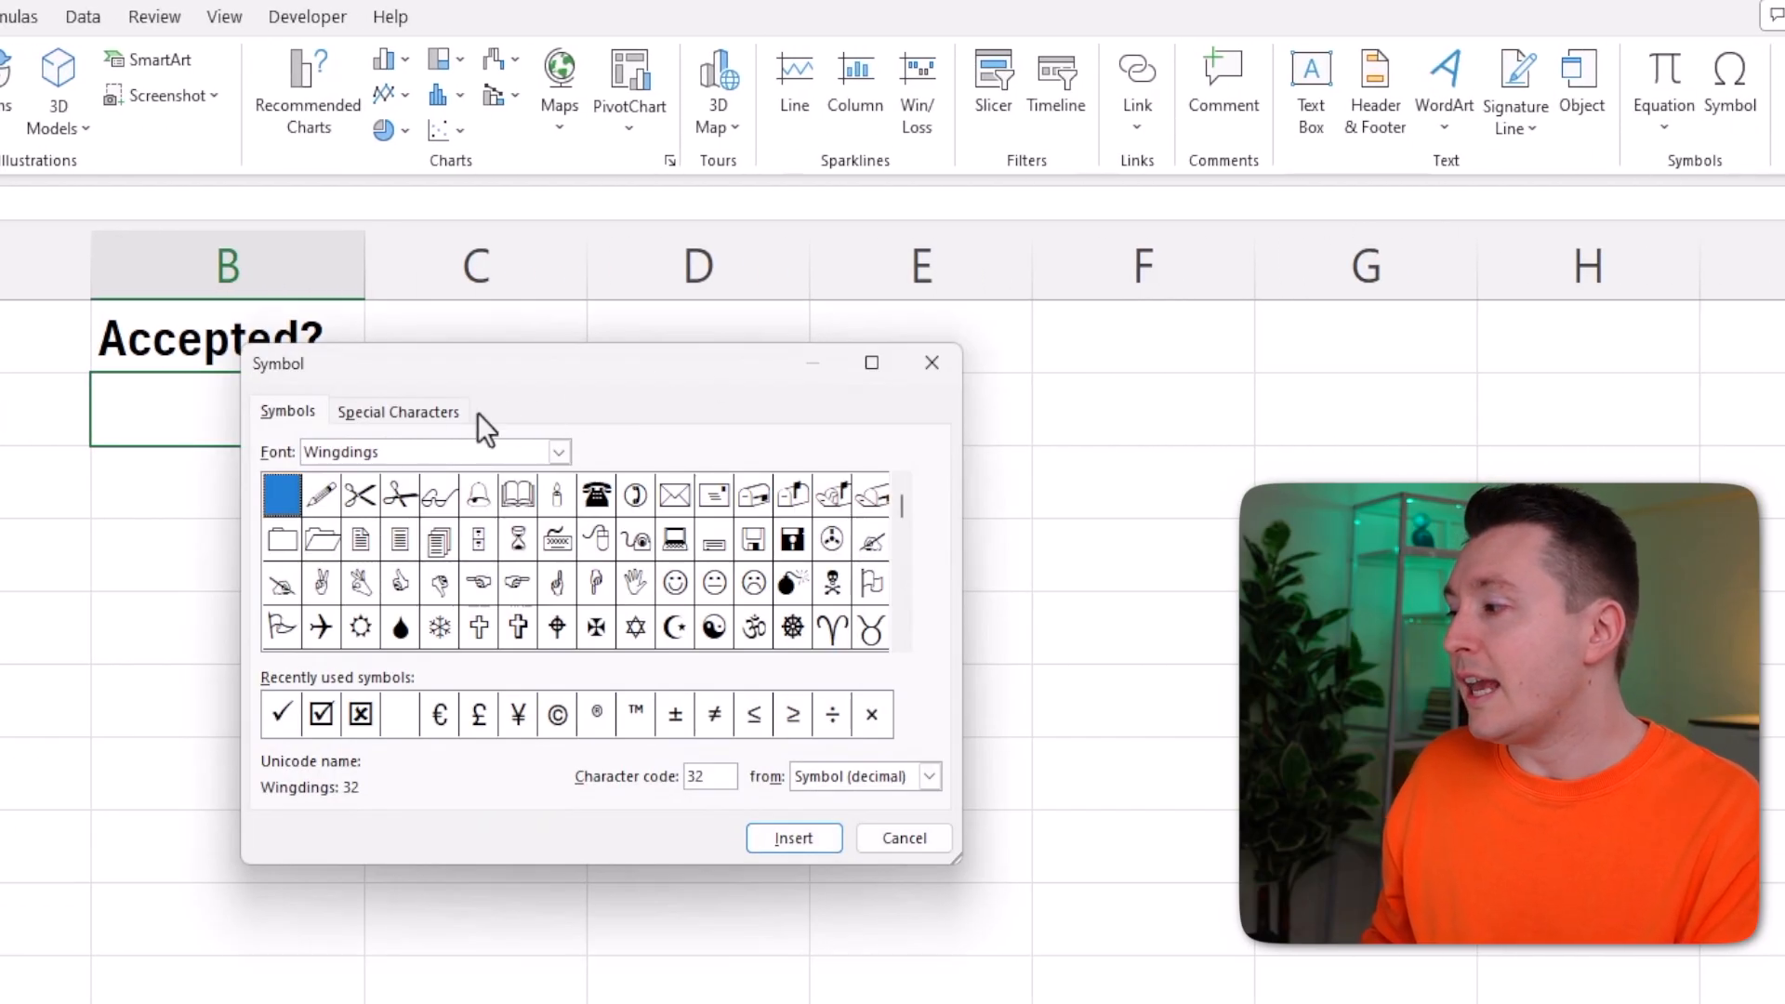
{"action": "left_click", "coordinate": [556, 449]}
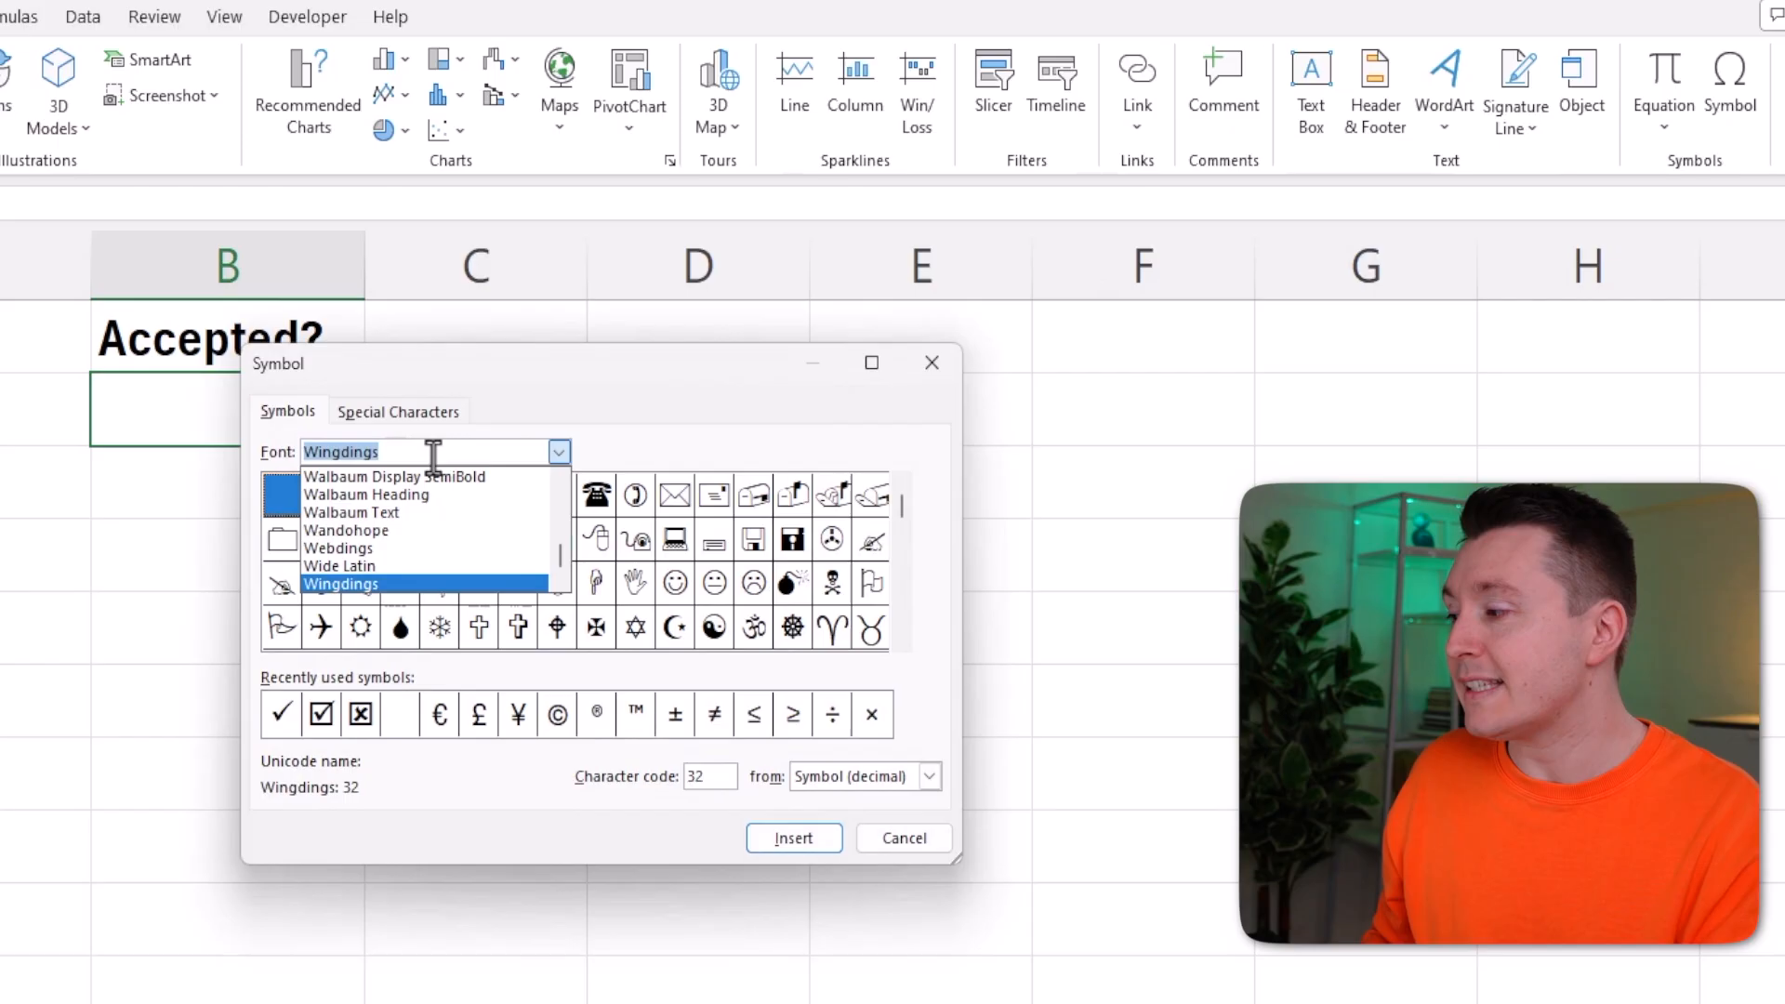
{"action": "left_click", "coordinate": [340, 584]}
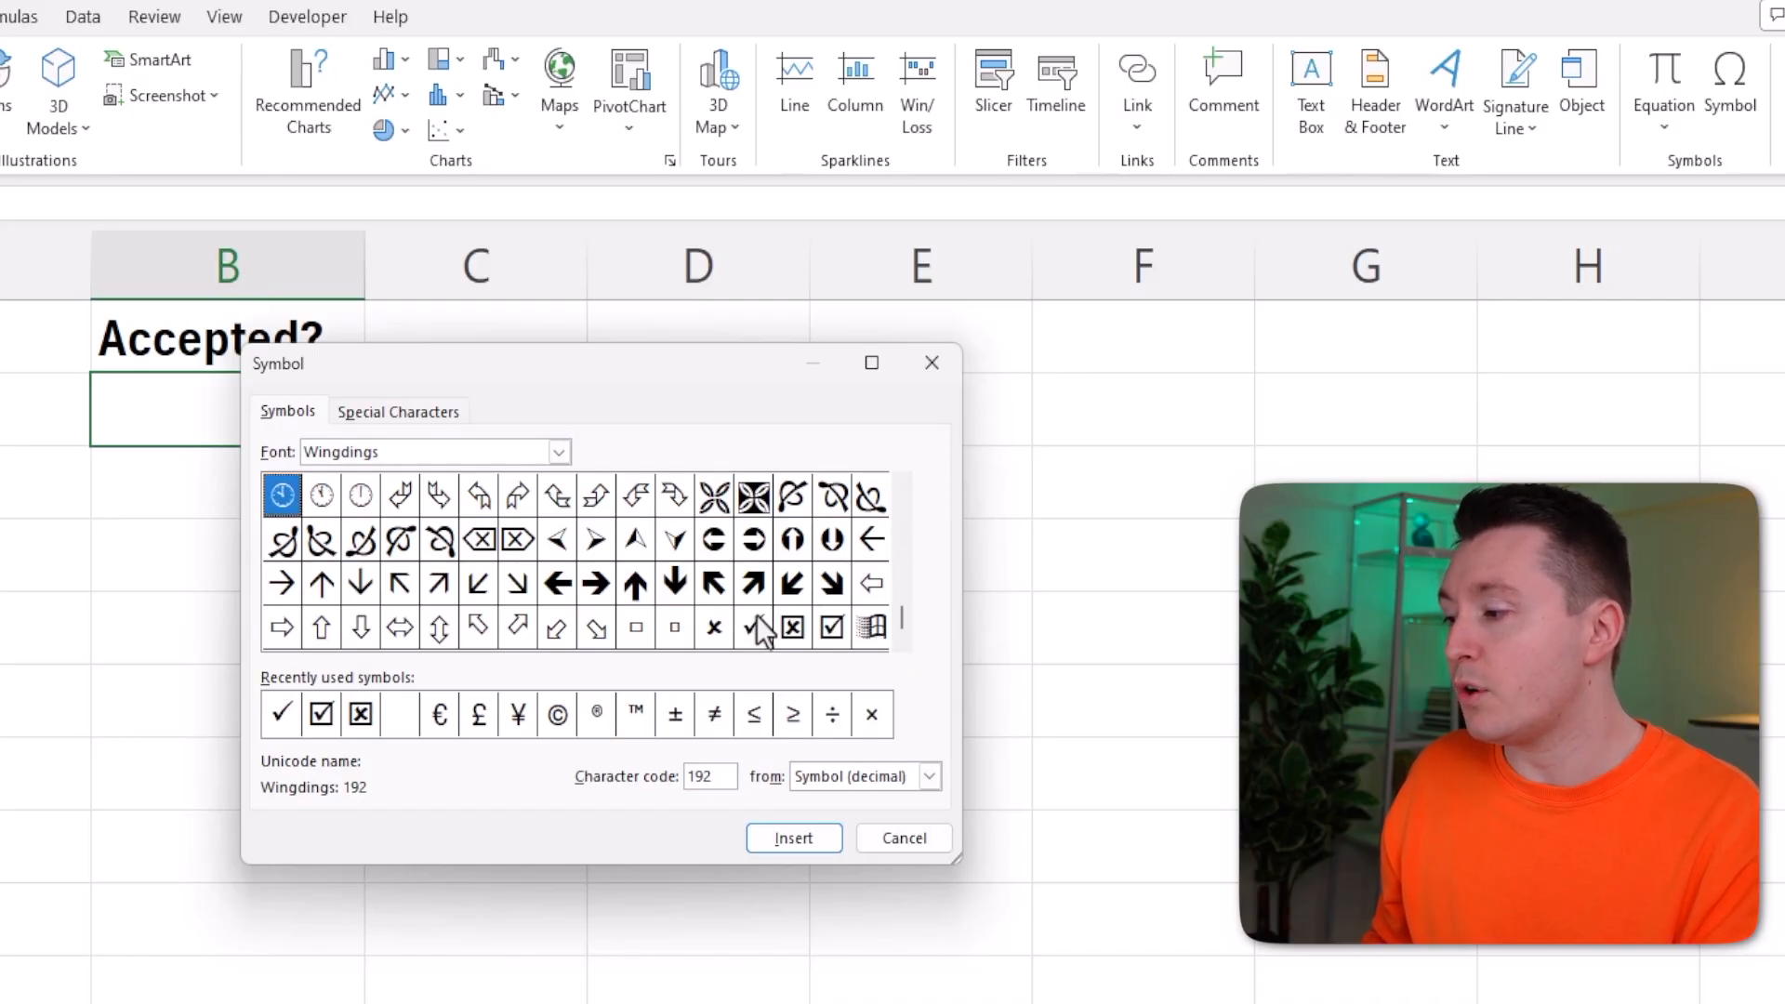
Insert a check mark followed by a ticked checkbox into cell B2.
{"action": "left_click", "coordinate": [753, 626]}
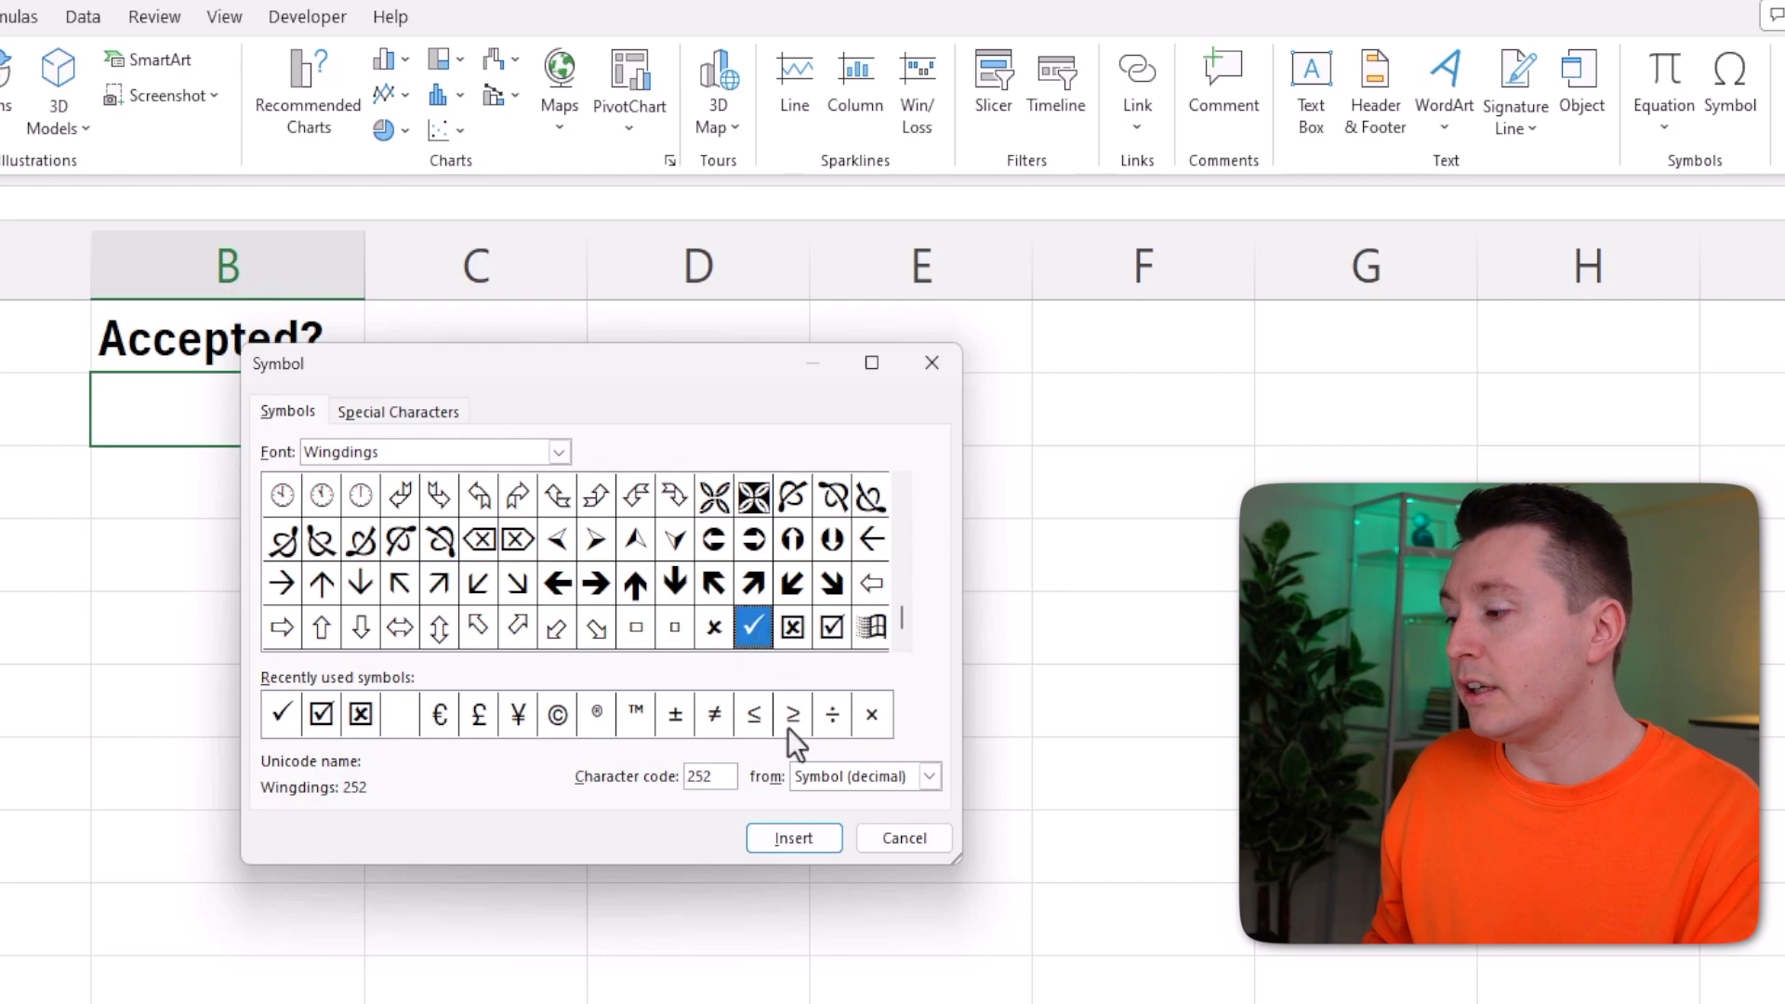
{"action": "left_click", "coordinate": [794, 838]}
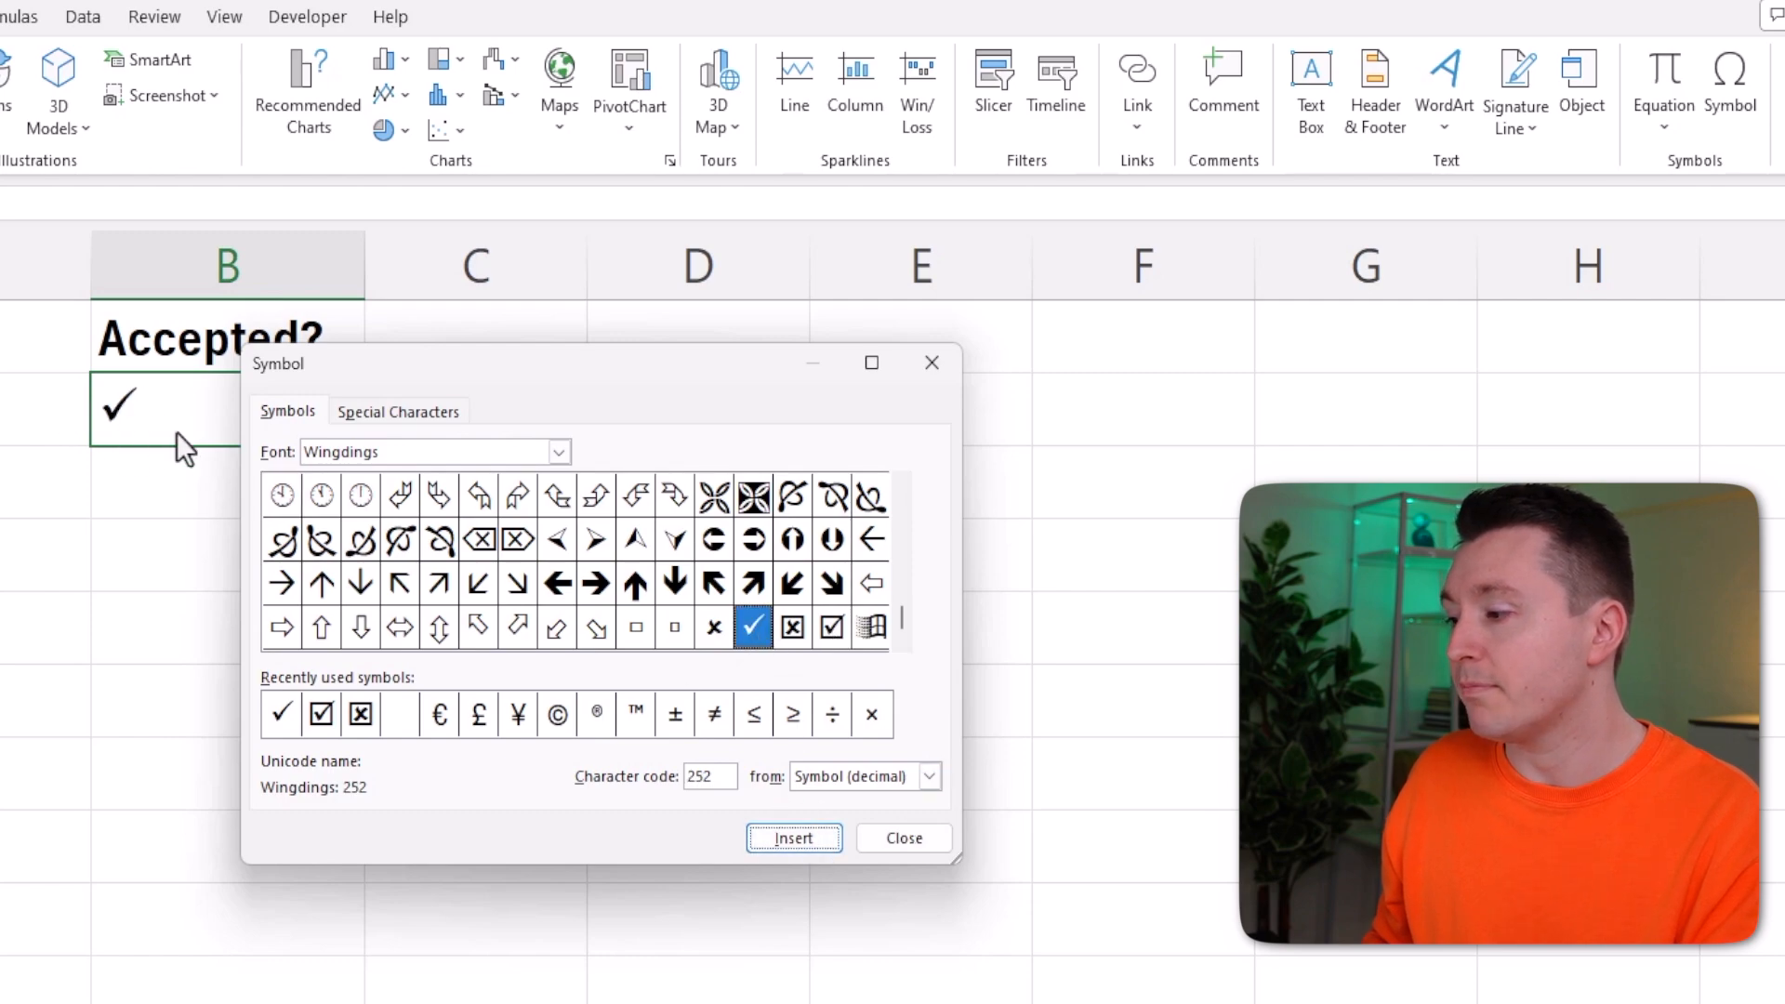
{"action": "left_click", "coordinate": [833, 627]}
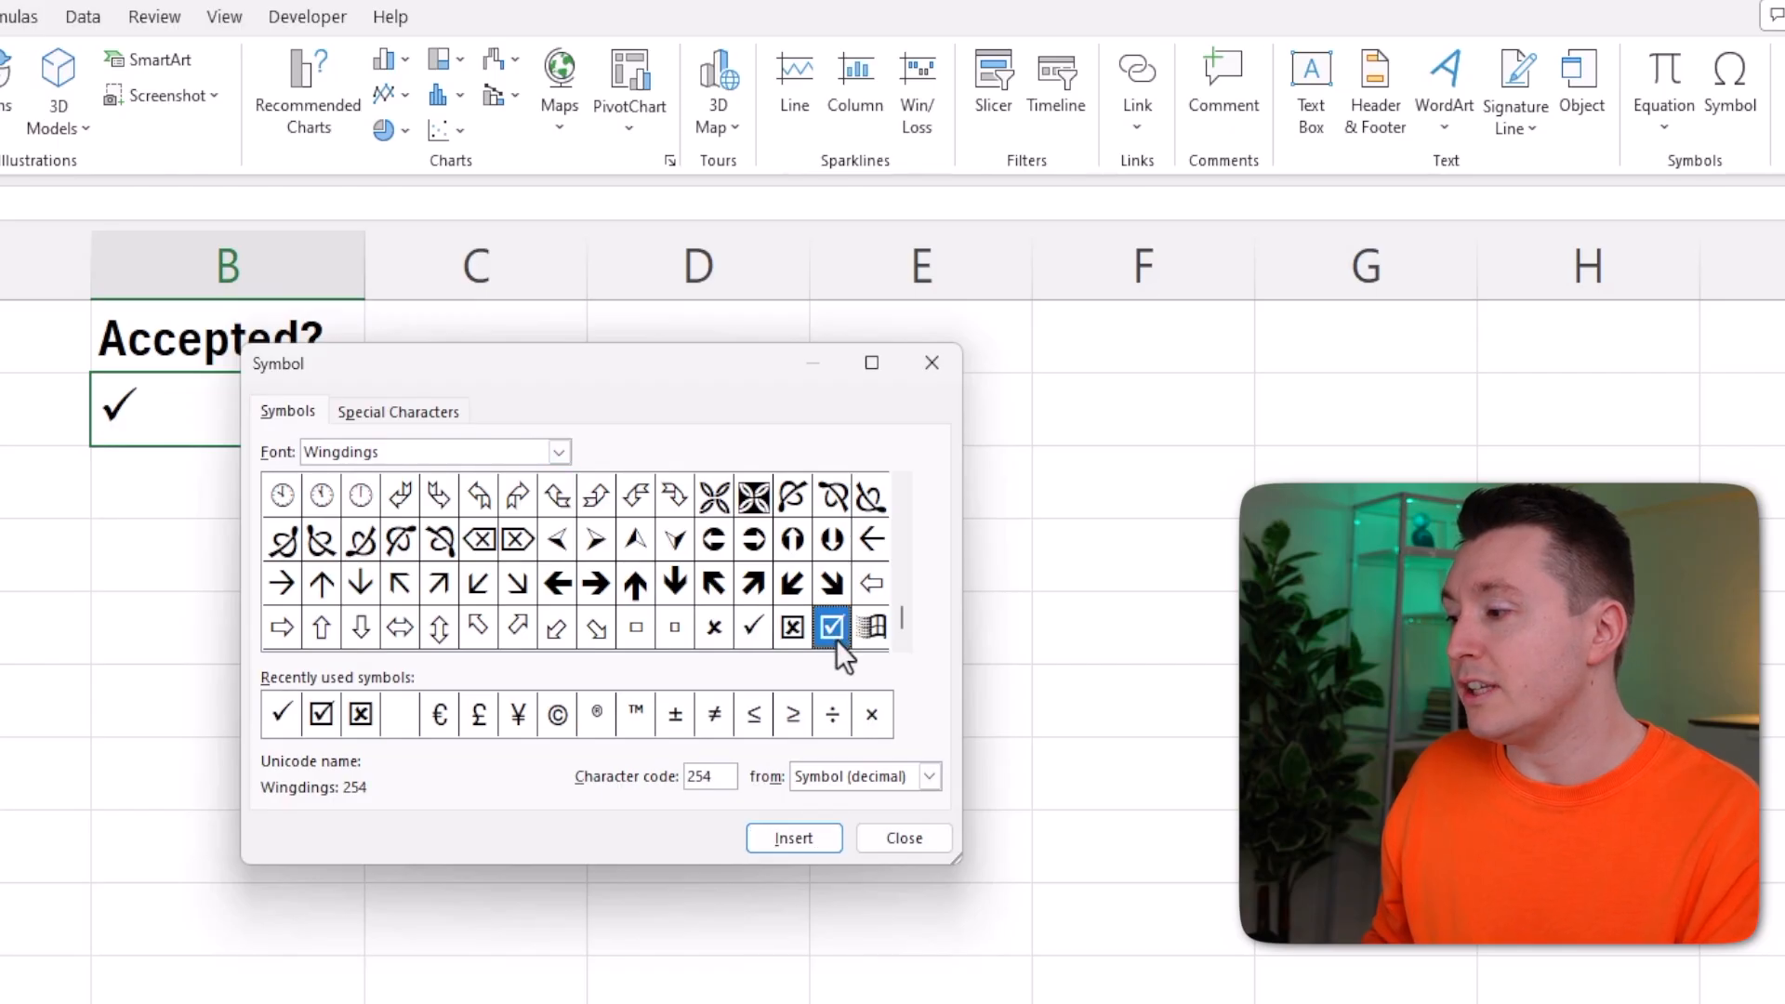
{"action": "mouse_move", "coordinate": [794, 838]}
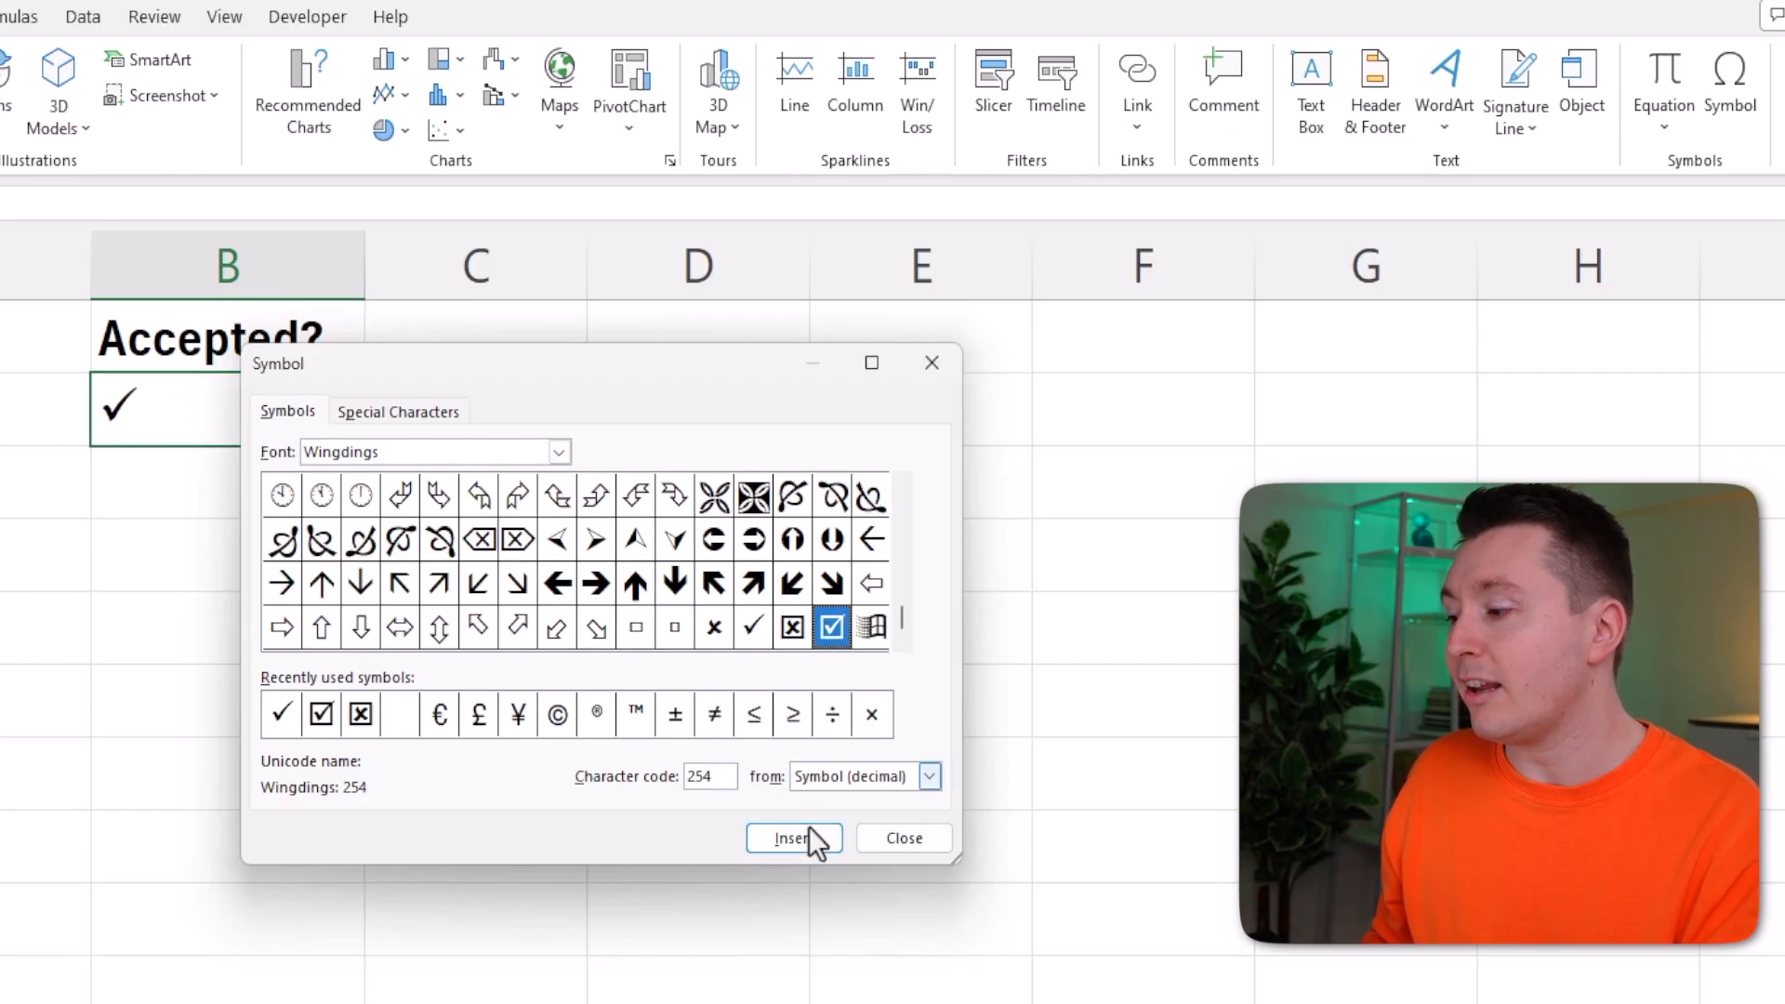
{"action": "left_click", "coordinate": [794, 838]}
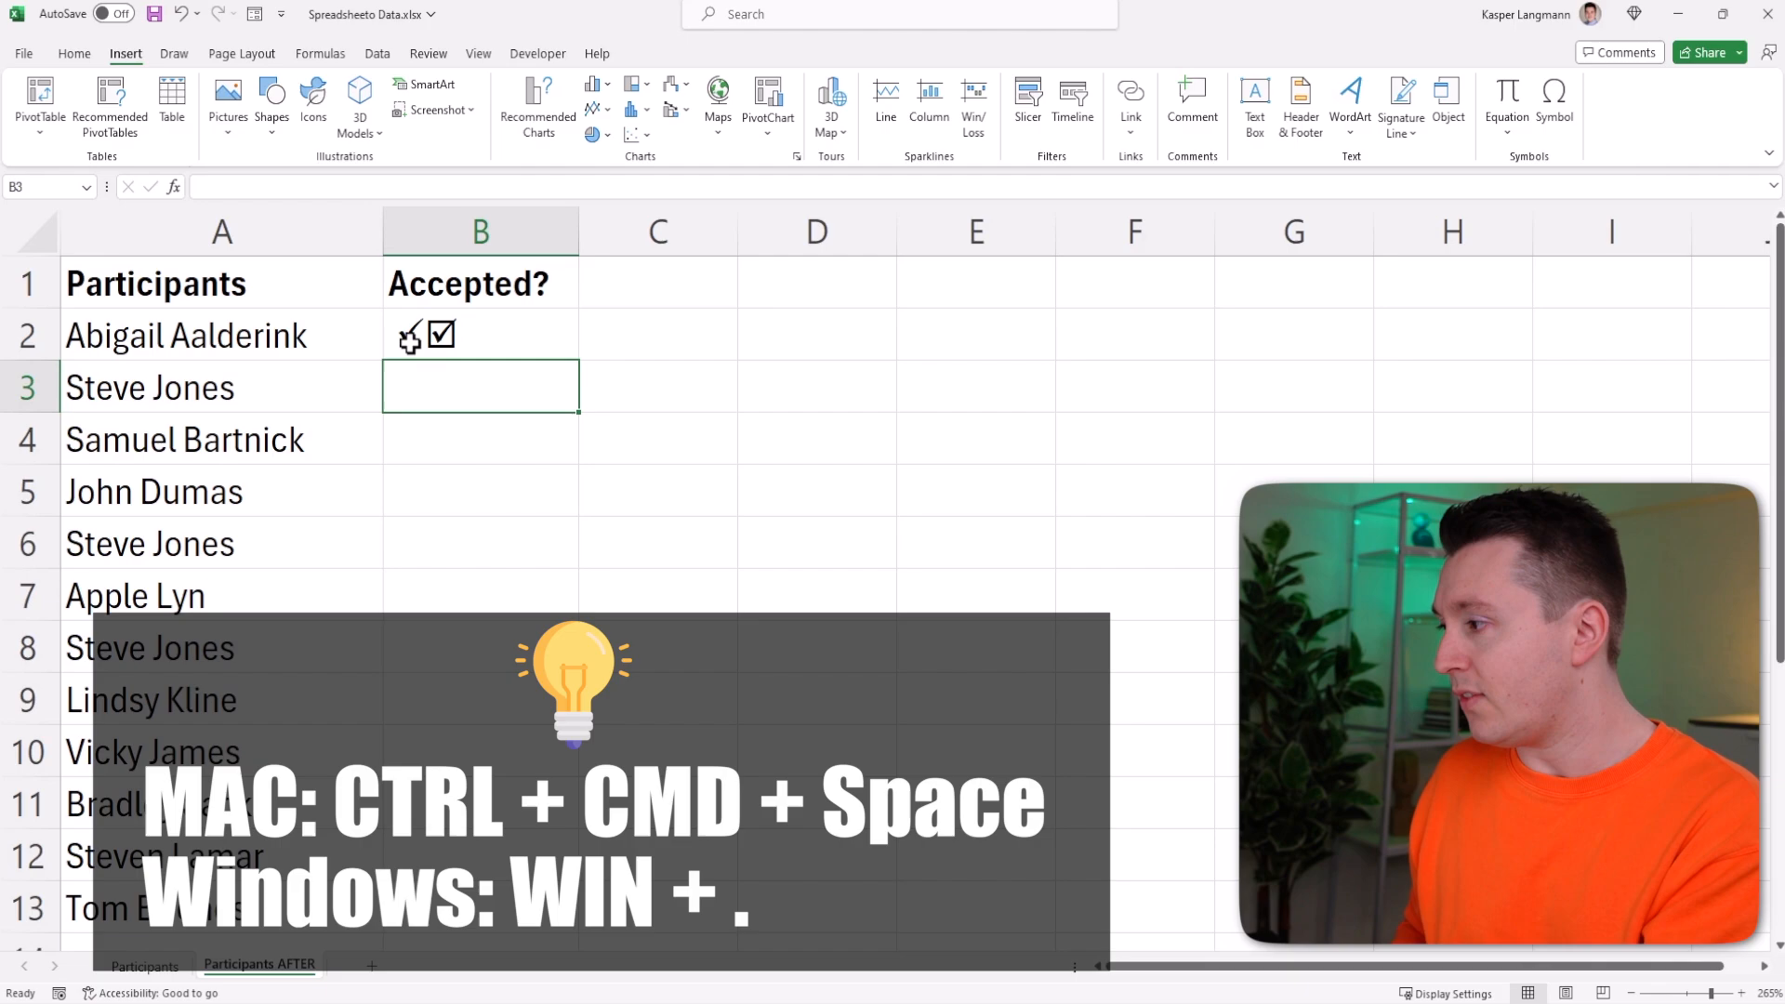
Insert check mark emojis into cell B3 via the emoji panel filtered to 'che'.
{"action": "key", "text": "win+."}
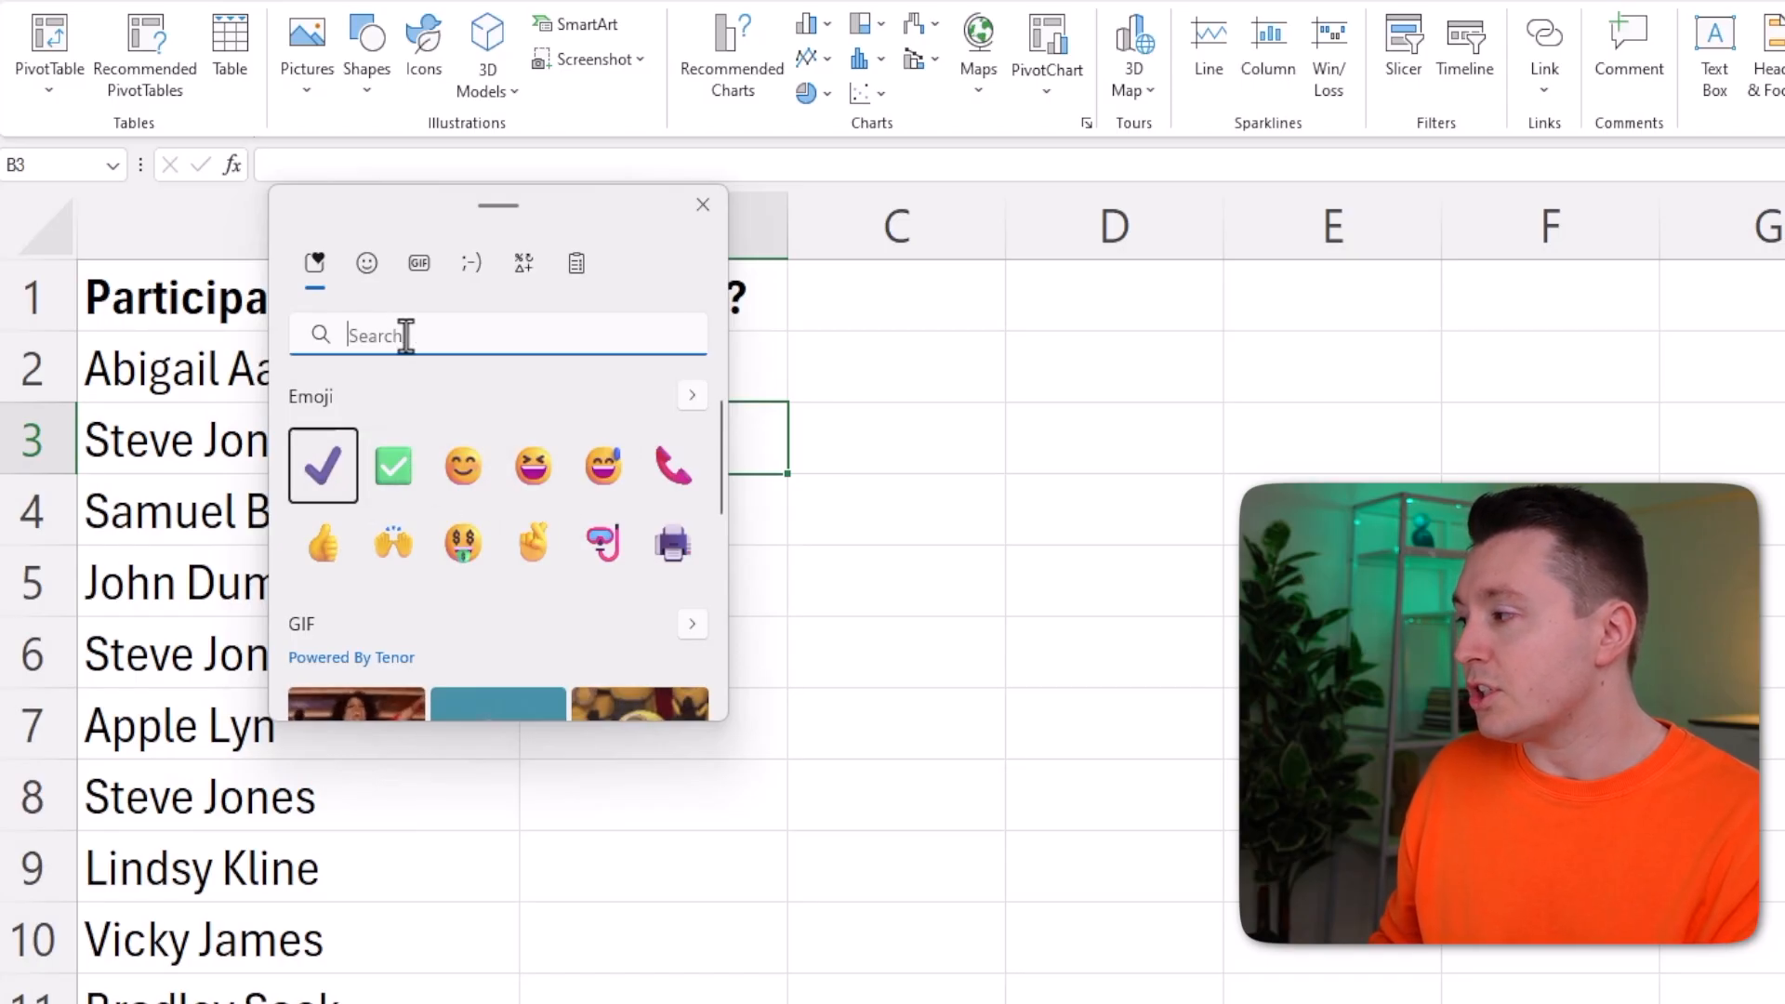
{"action": "type", "text": "check"}
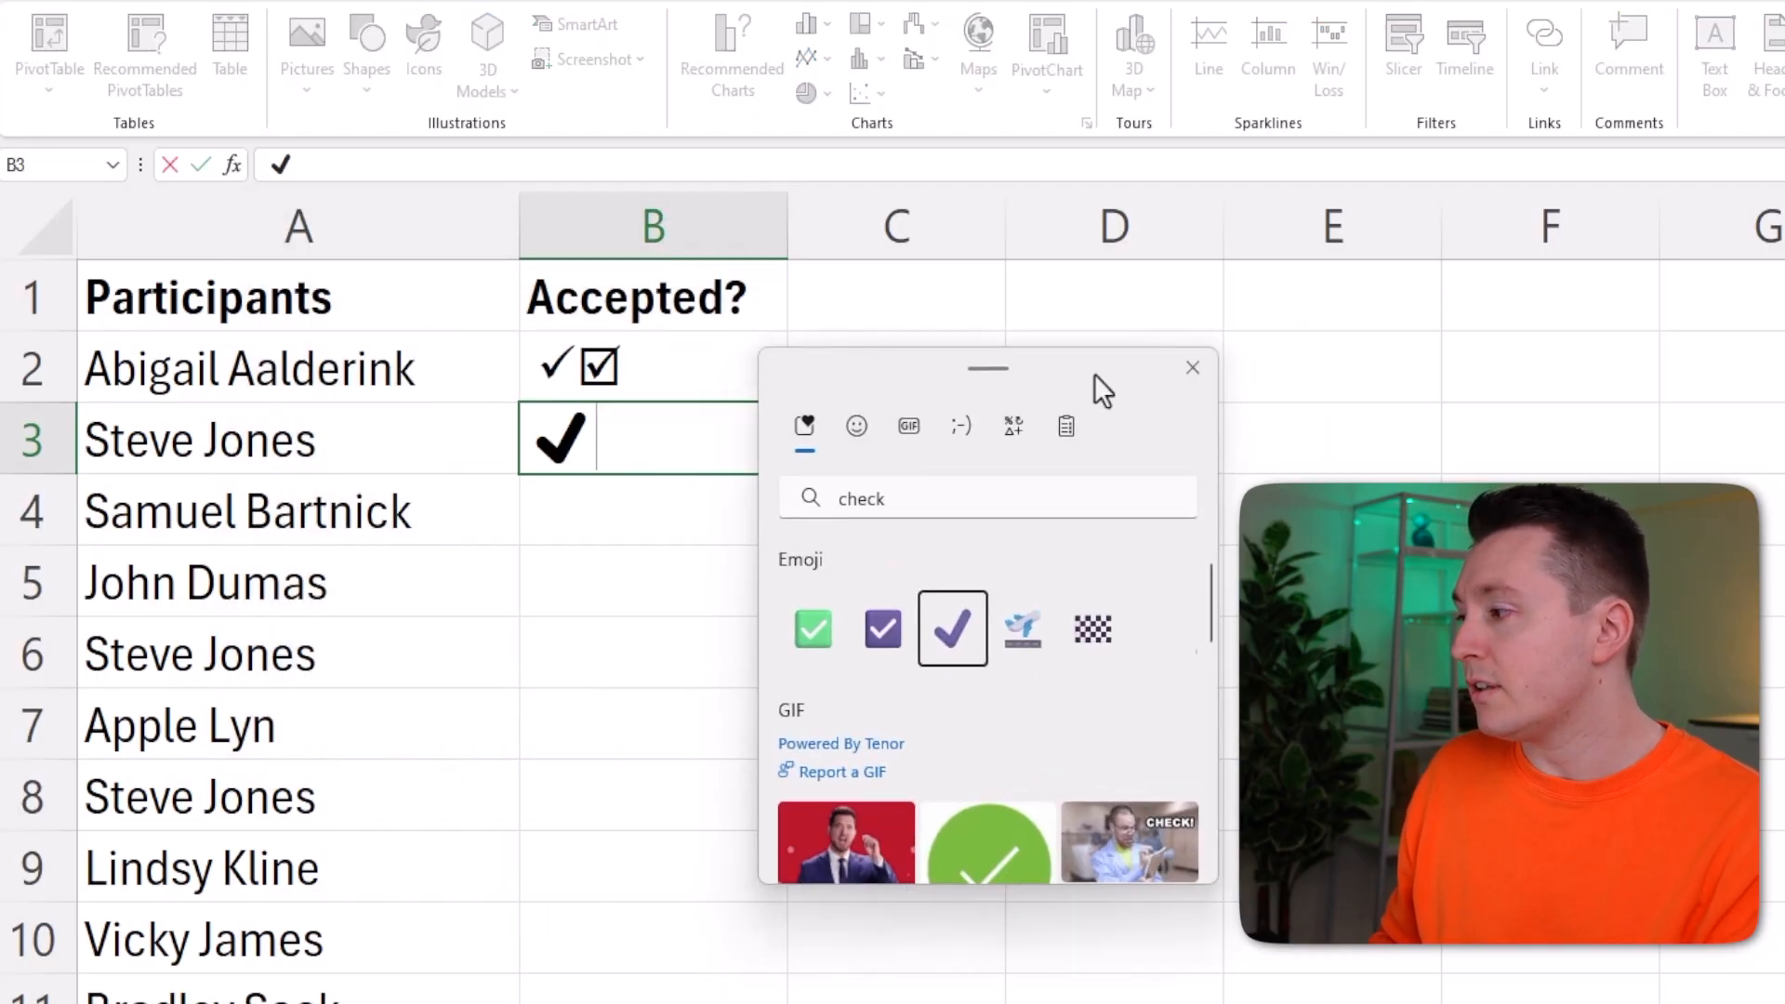
{"action": "left_click", "coordinate": [881, 629]}
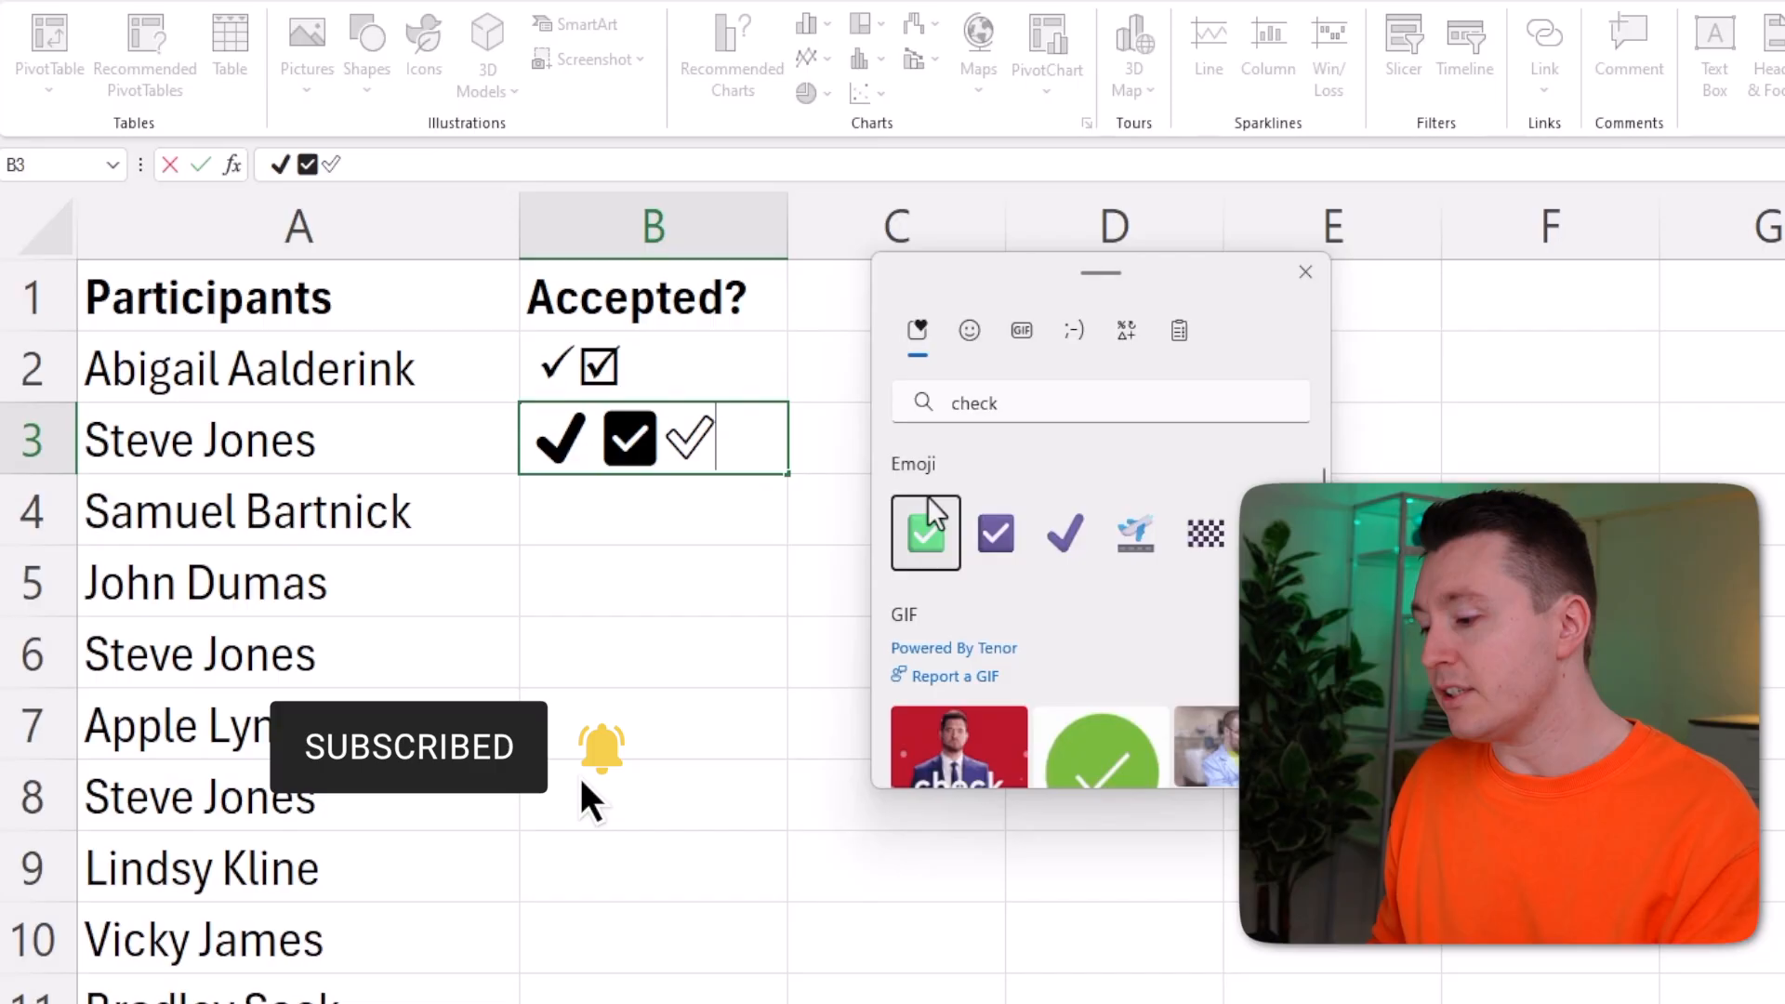
{"action": "mouse_move", "coordinate": [926, 533]}
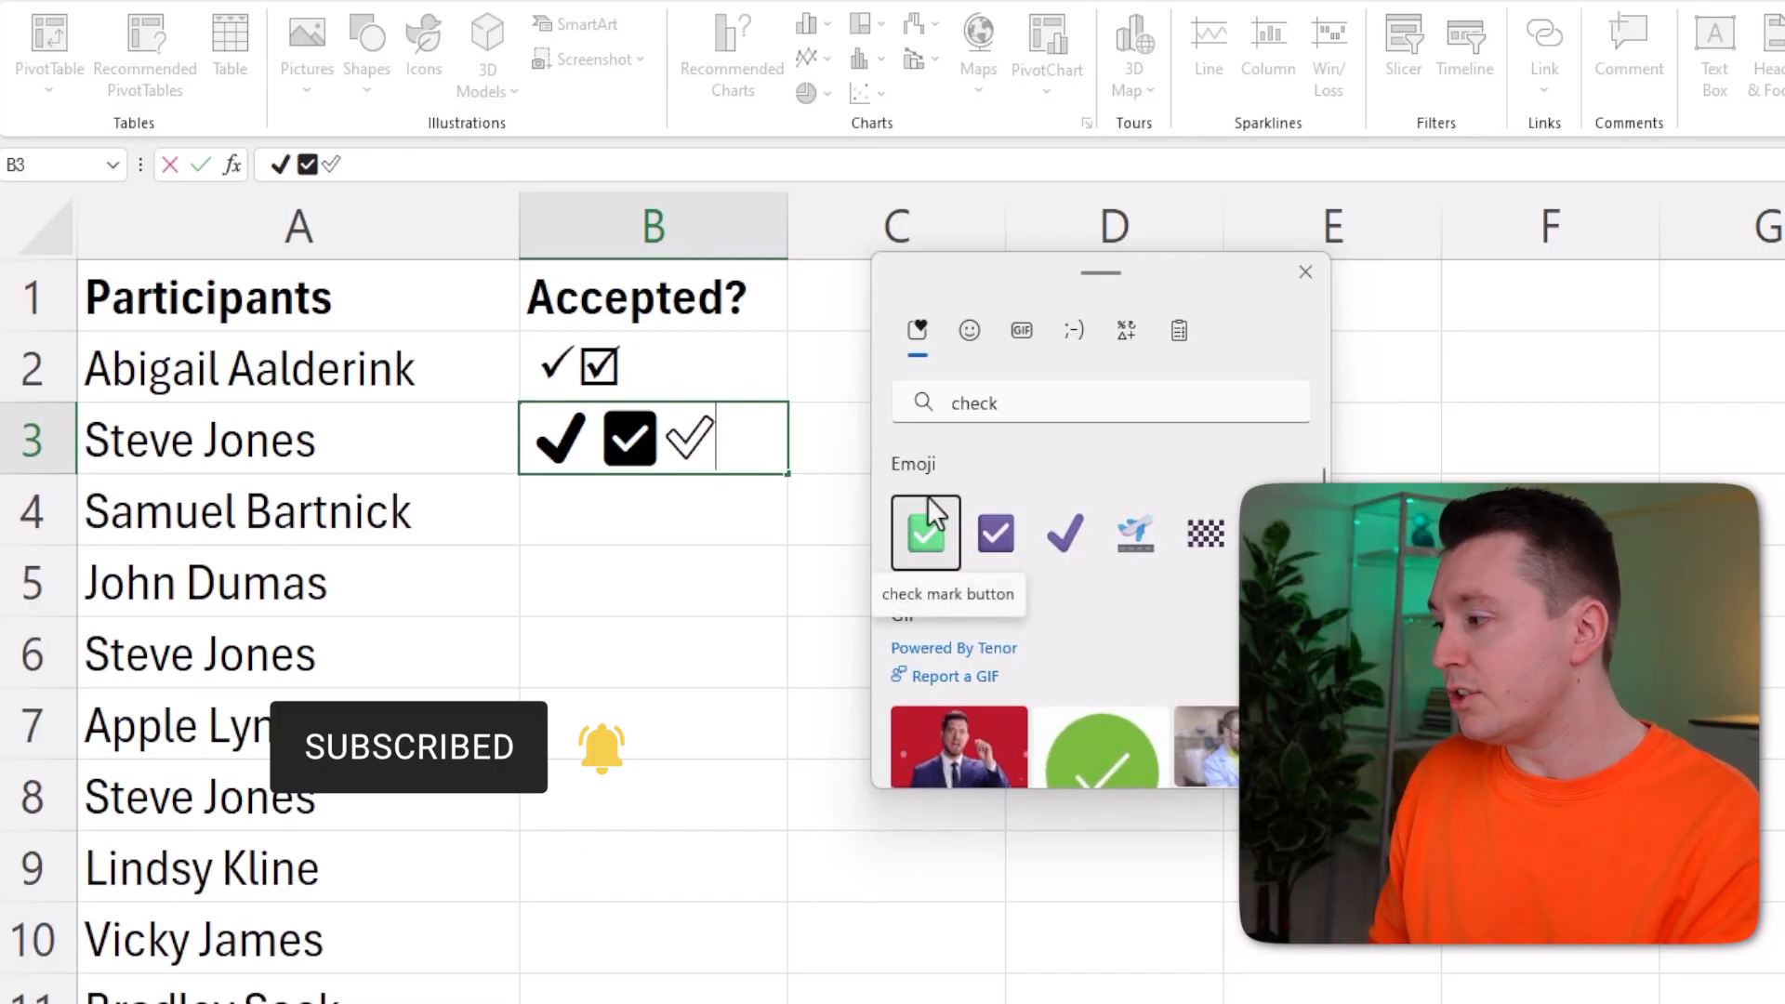